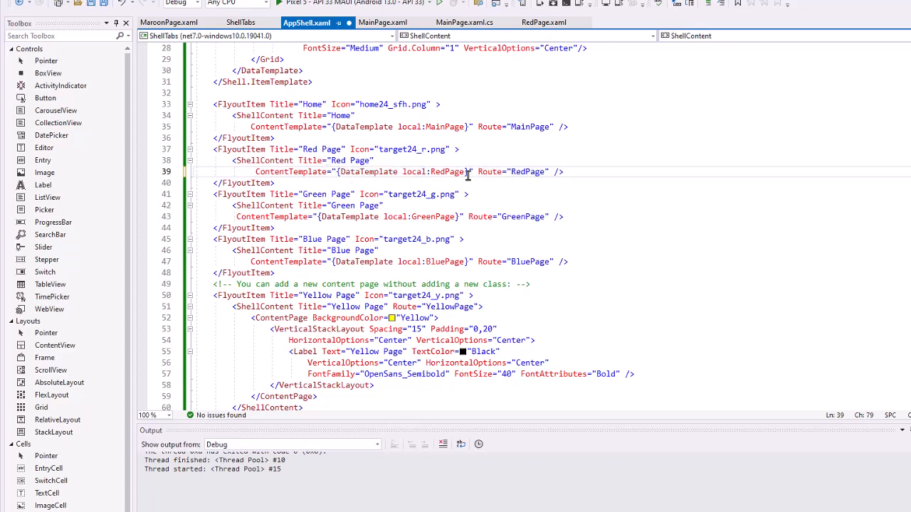
mouse_move(518, 182)
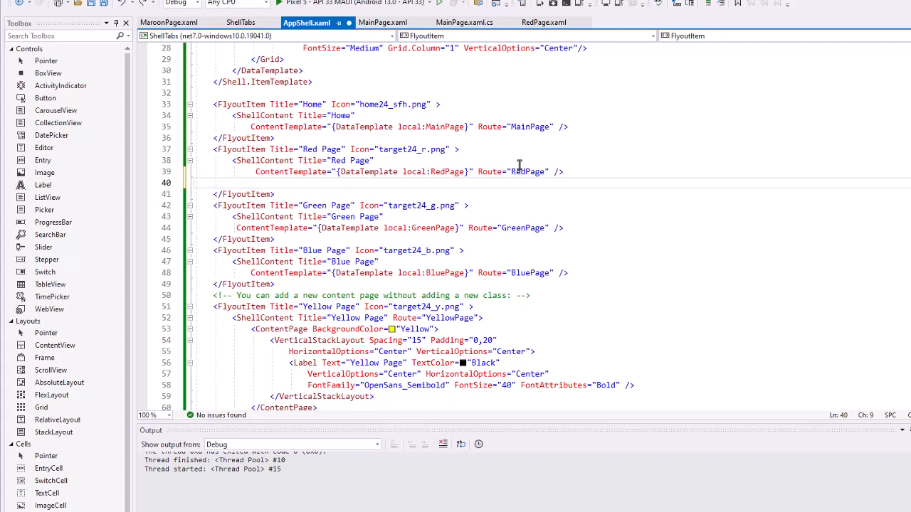
mouse_move(555, 173)
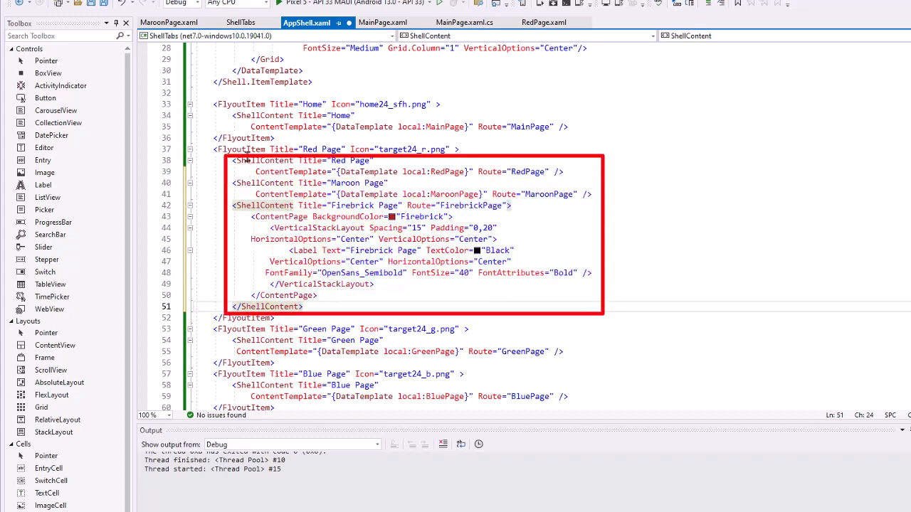
mouse_move(526, 142)
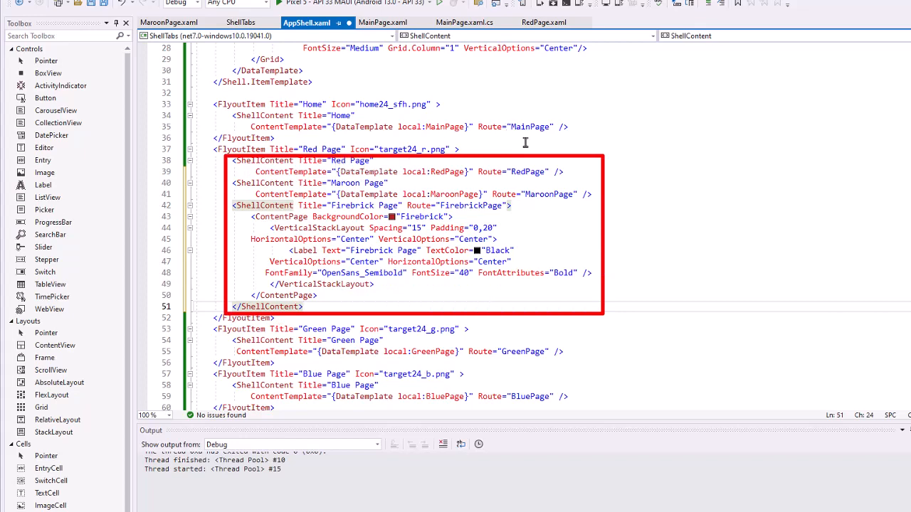
mouse_move(569, 17)
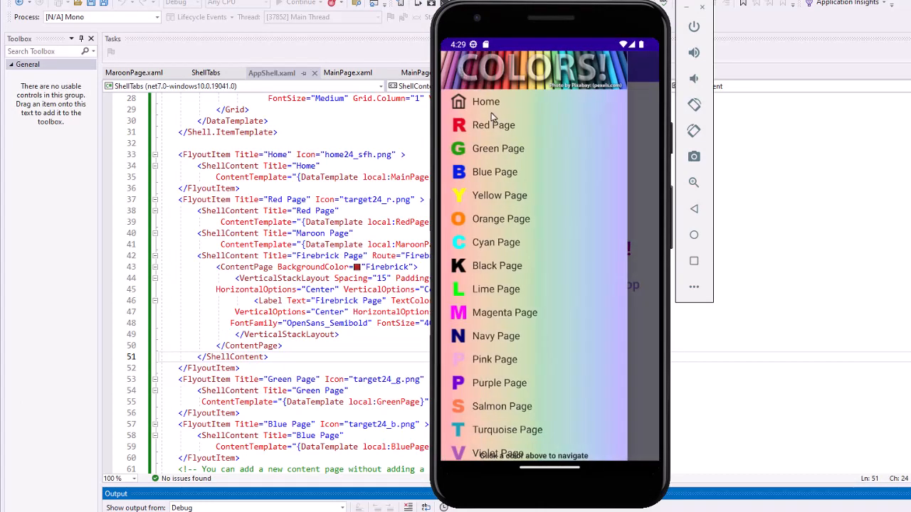
From the flyout's Red Page, visit the Maroon, Firebrick and Red bottom tabs in the emulator
left_click(493, 125)
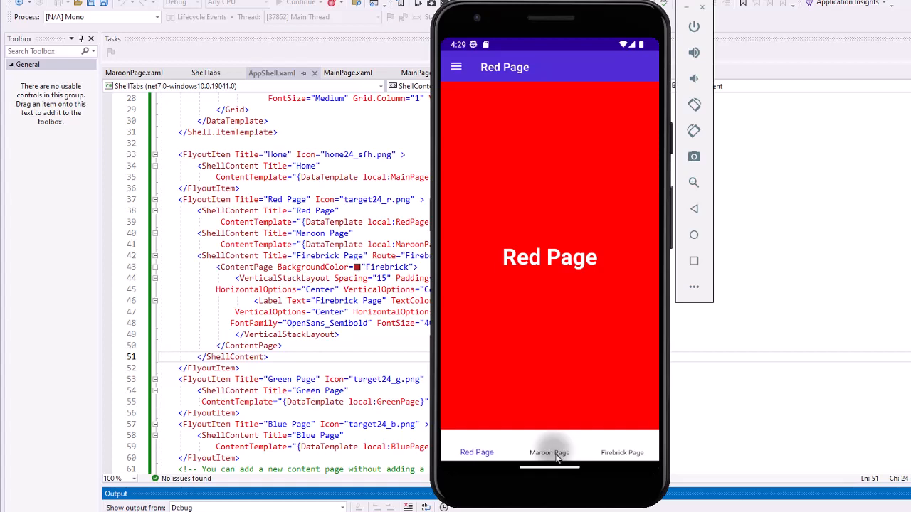
left_click(549, 453)
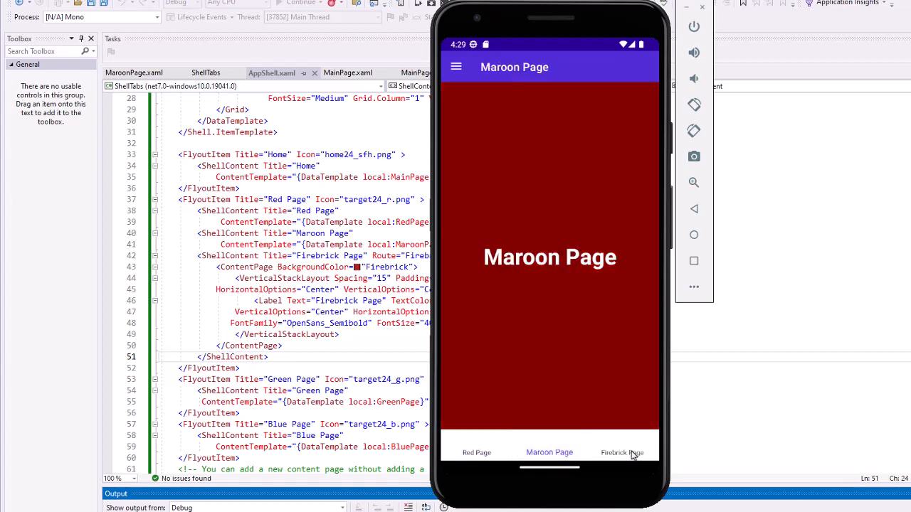
left_click(622, 453)
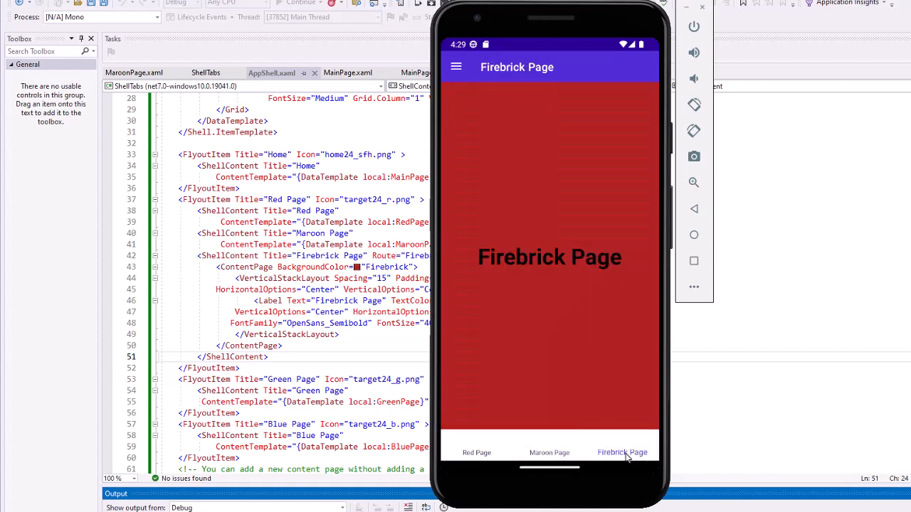
left_click(550, 453)
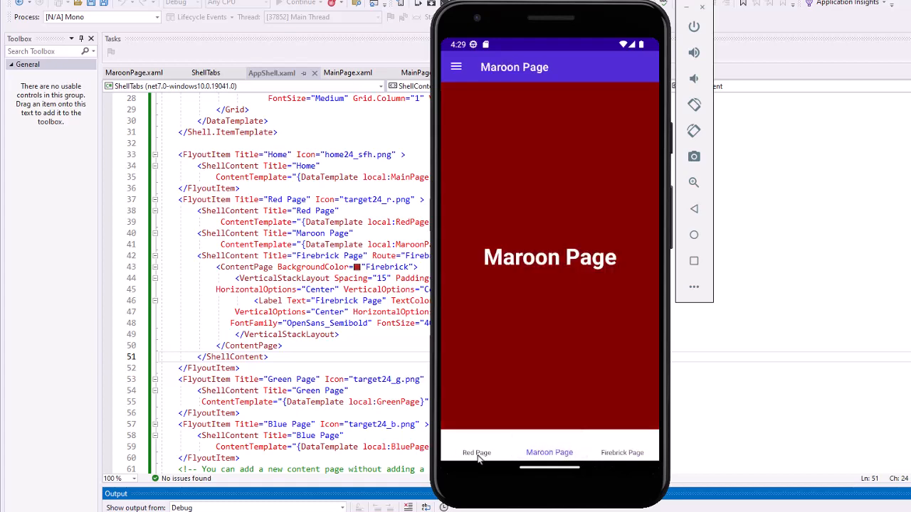
left_click(476, 453)
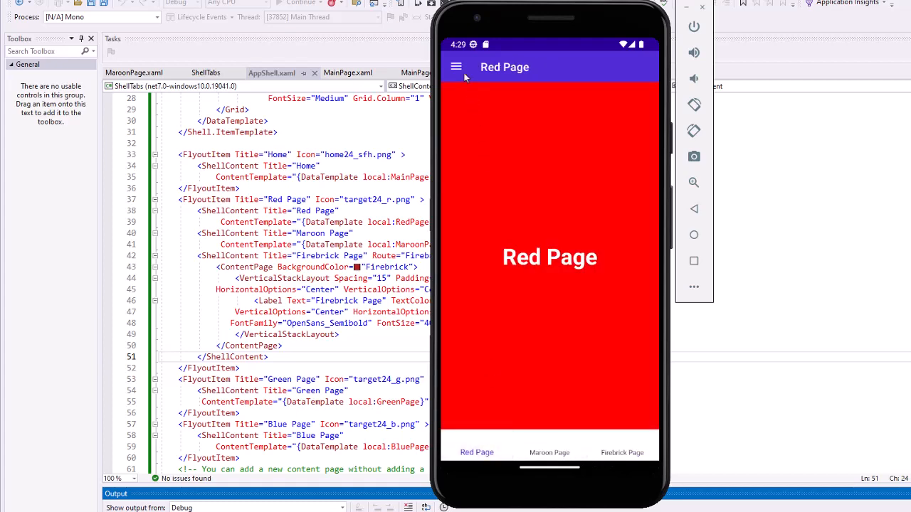
Return to the Home page via the flyout menu
left_click(456, 67)
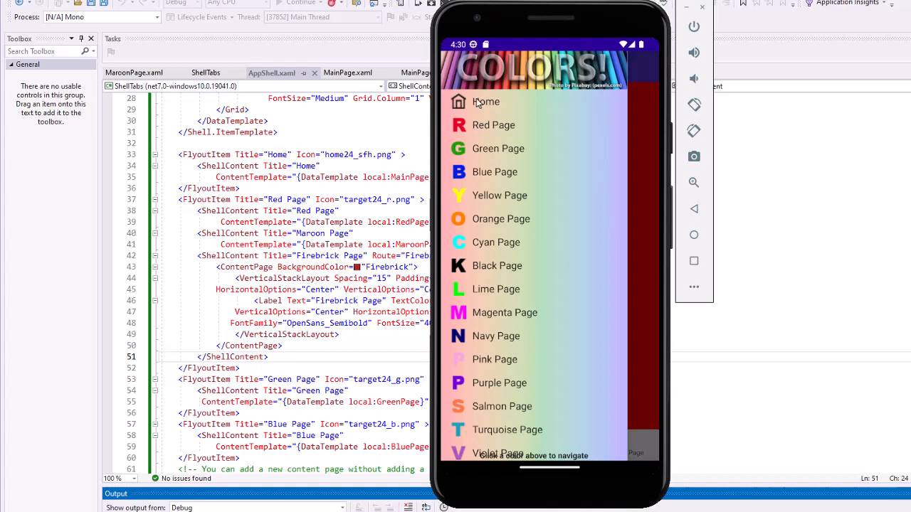
left_click(485, 103)
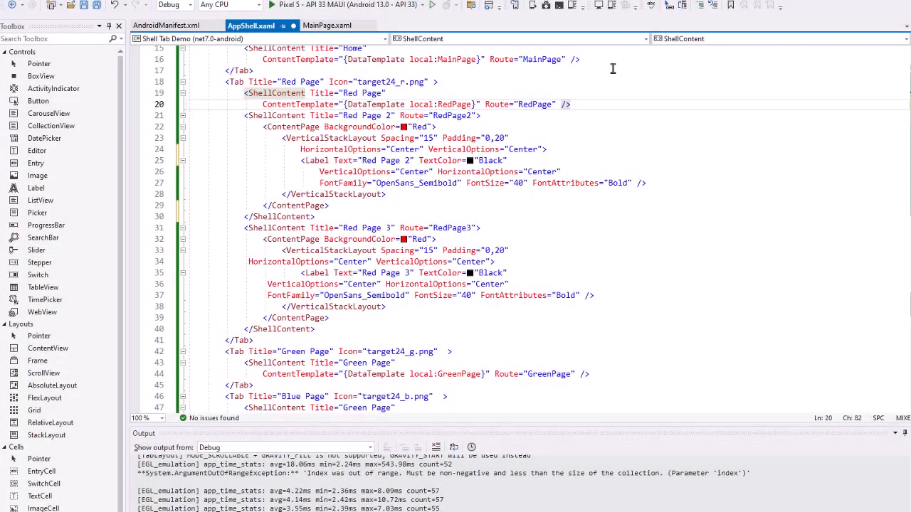
Show the Shell Tab Demo's AppShell.xaml with its three-entry Red Page Tab element
left_click(254, 71)
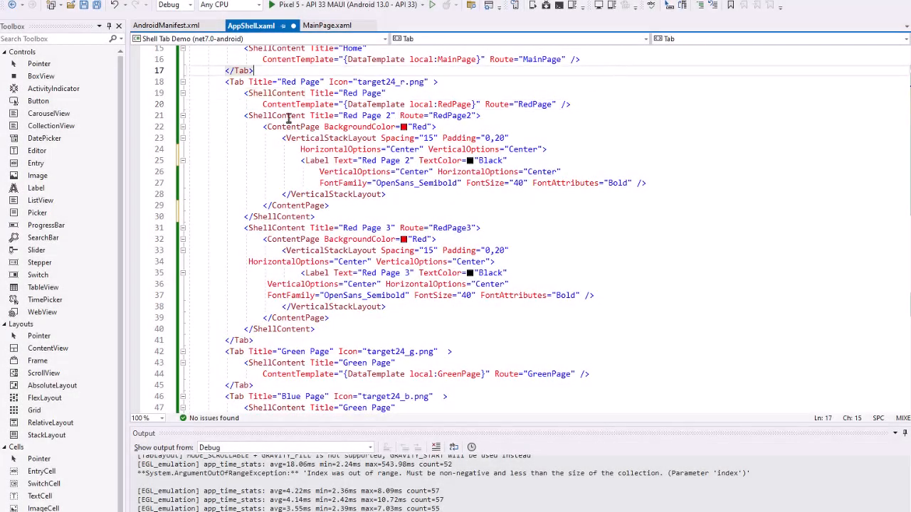
mouse_move(345, 263)
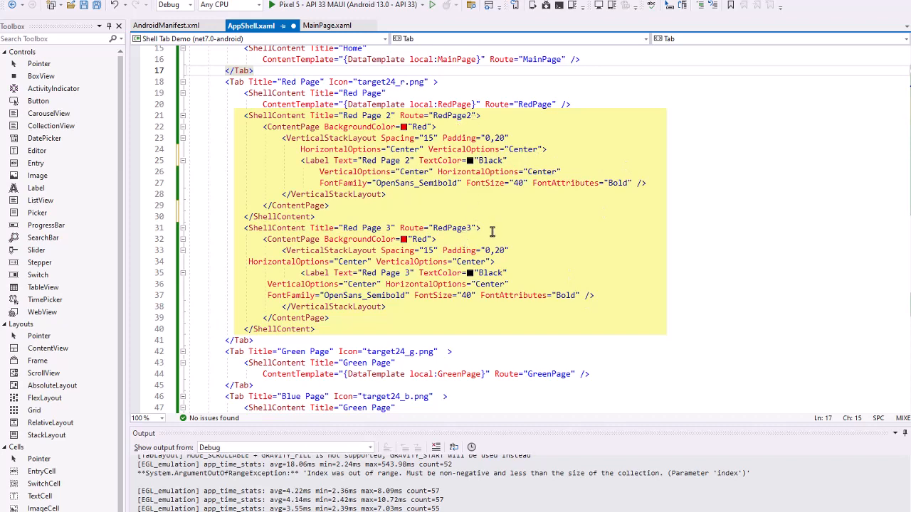
left_click(442, 65)
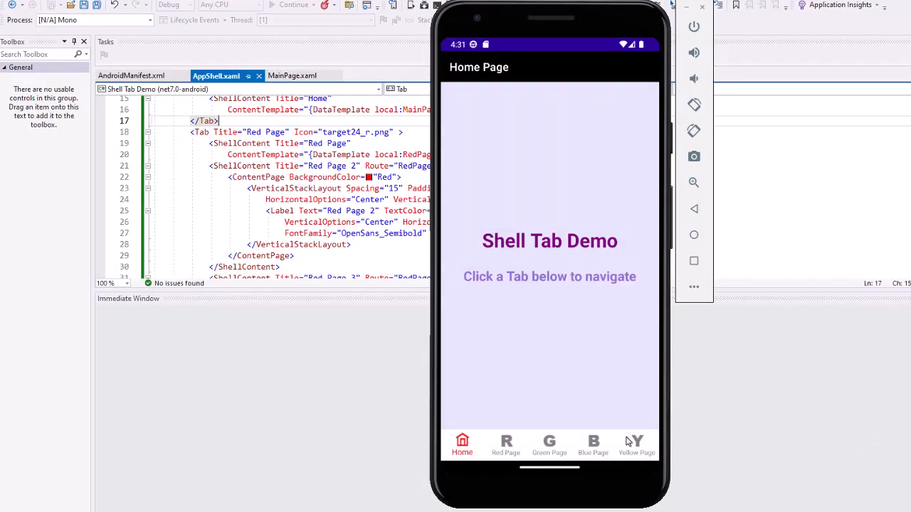
In the emulator's Red Page tab, view Red Page 2 and Red Page 3, then return home
left_click(507, 444)
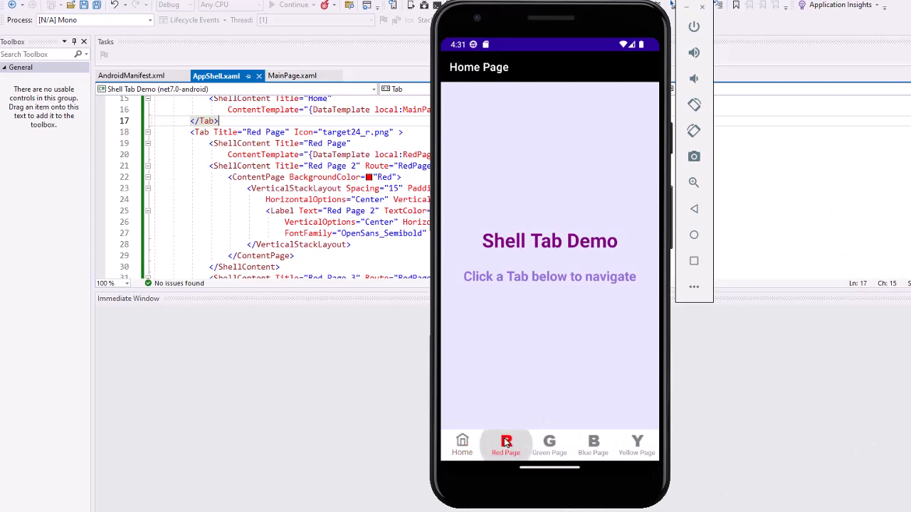
left_click(506, 442)
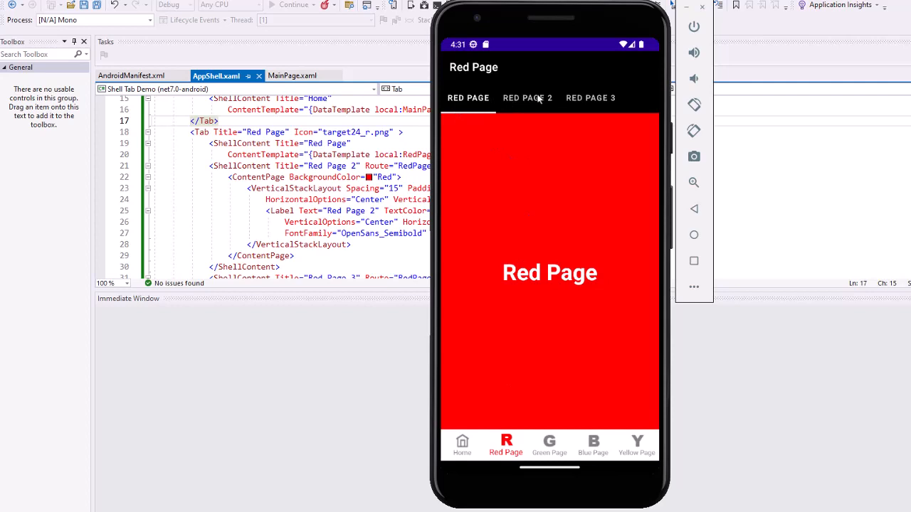
left_click(527, 97)
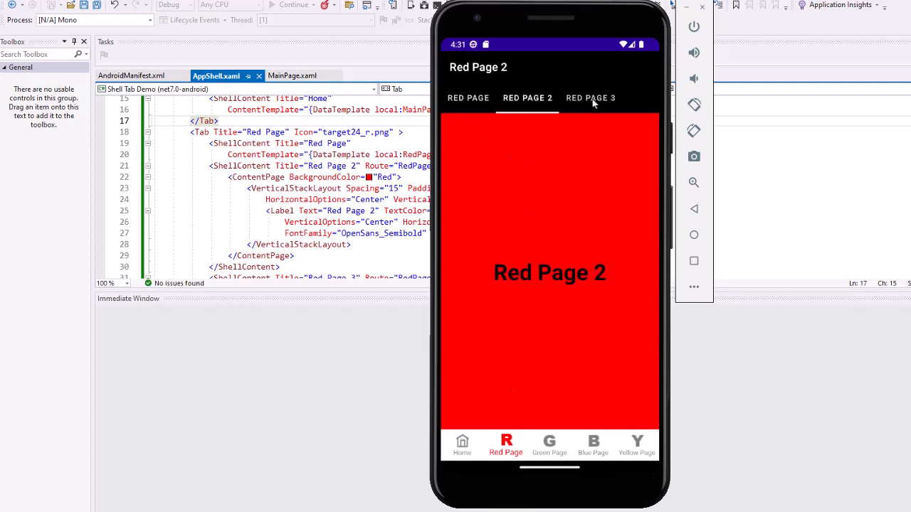
left_click(589, 97)
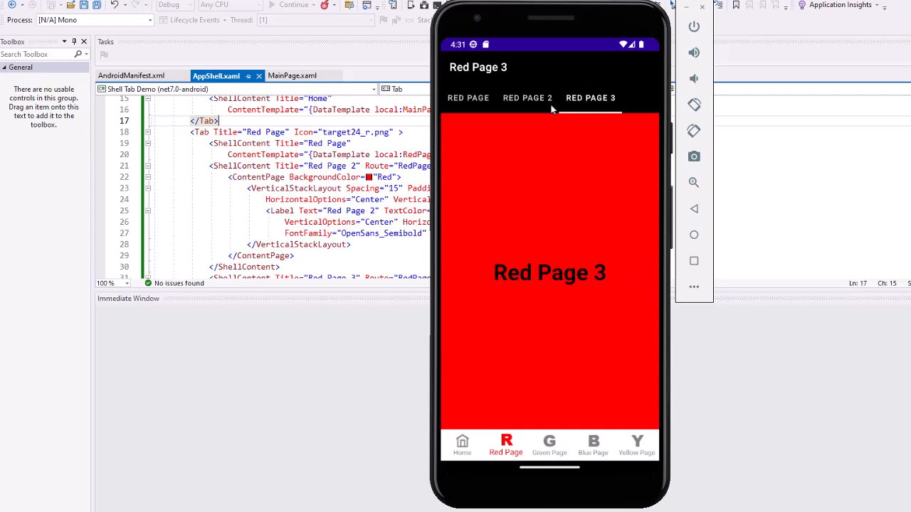
mouse_move(507, 207)
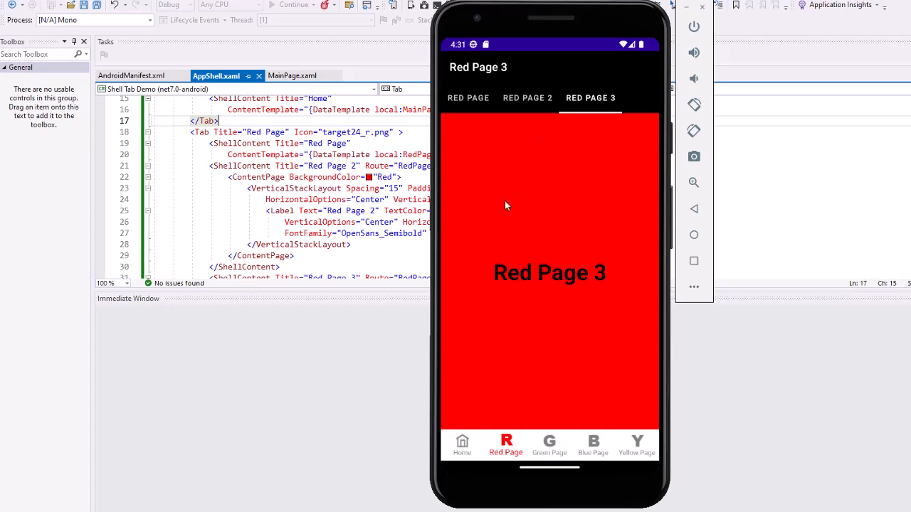
left_click(461, 444)
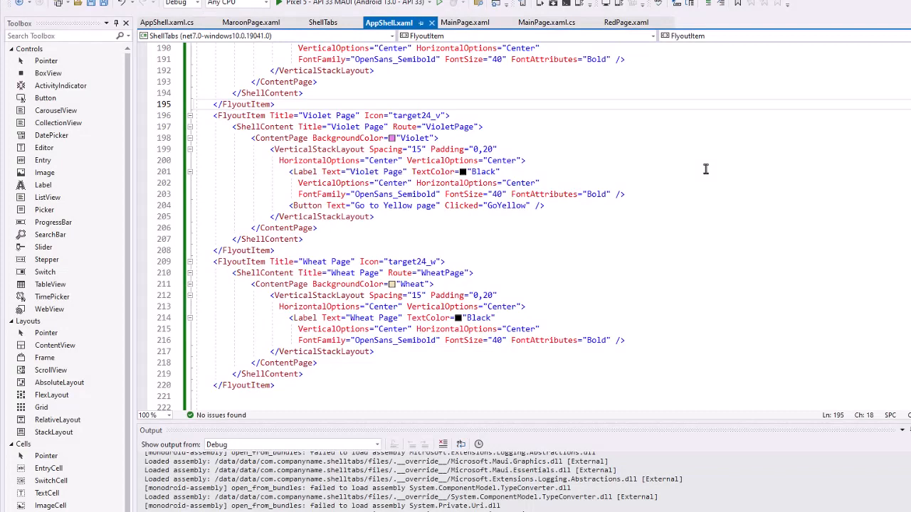
mouse_move(313, 178)
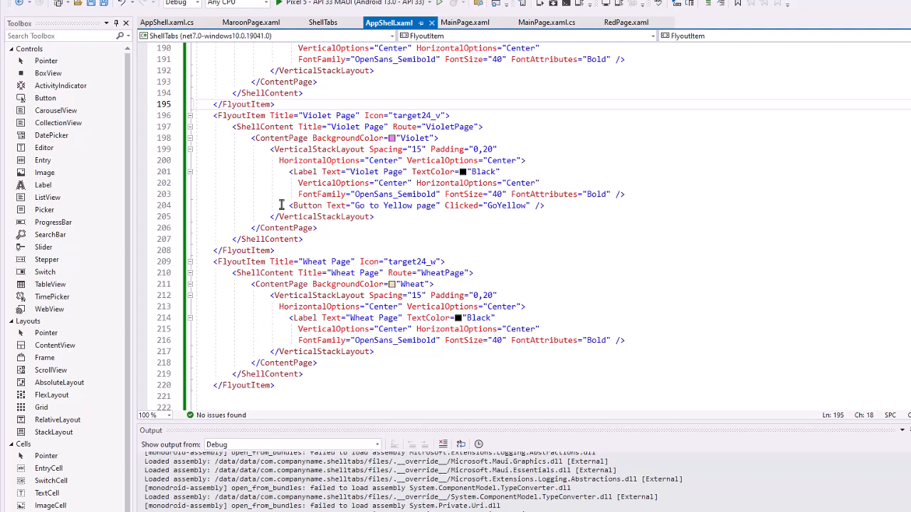
mouse_move(222, 174)
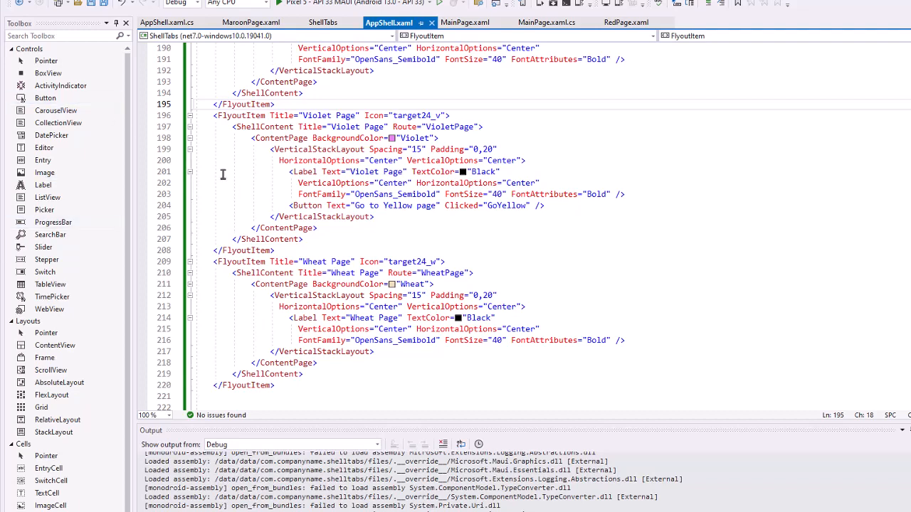
mouse_move(553, 210)
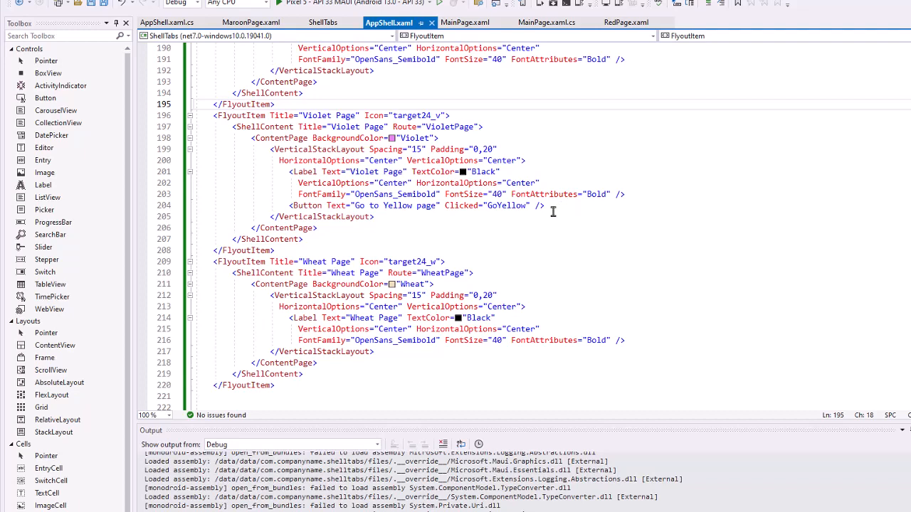
mouse_move(347, 145)
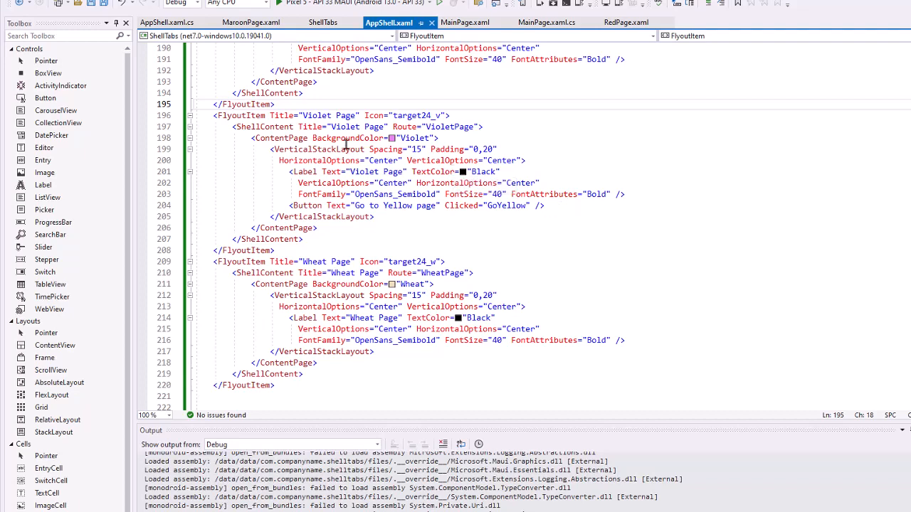
mouse_move(387, 149)
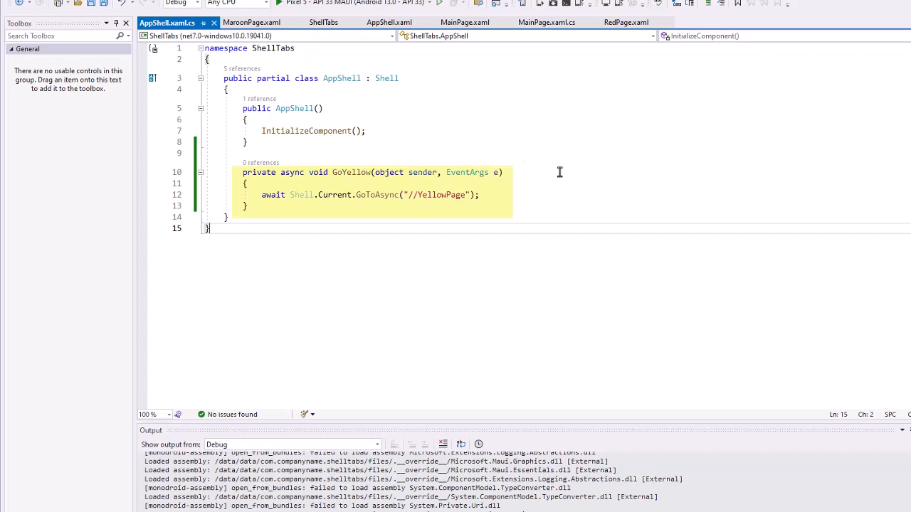
mouse_move(589, 179)
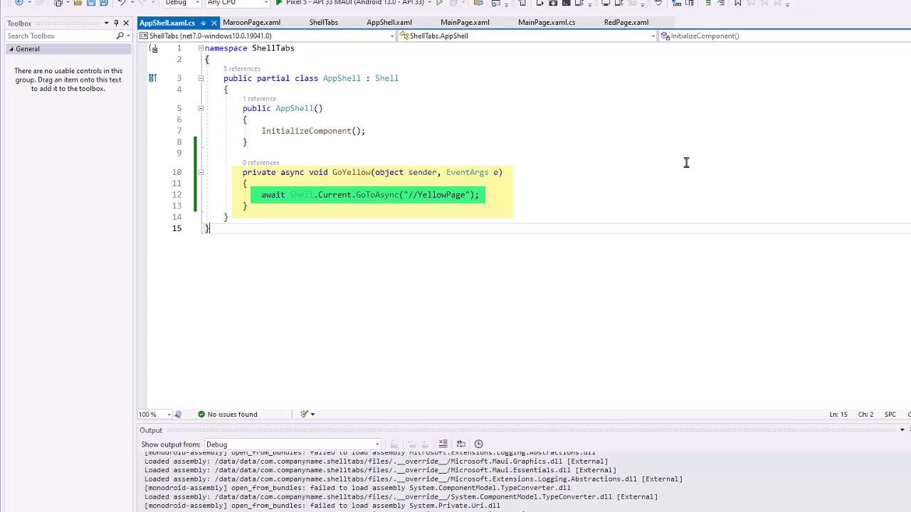
mouse_move(649, 179)
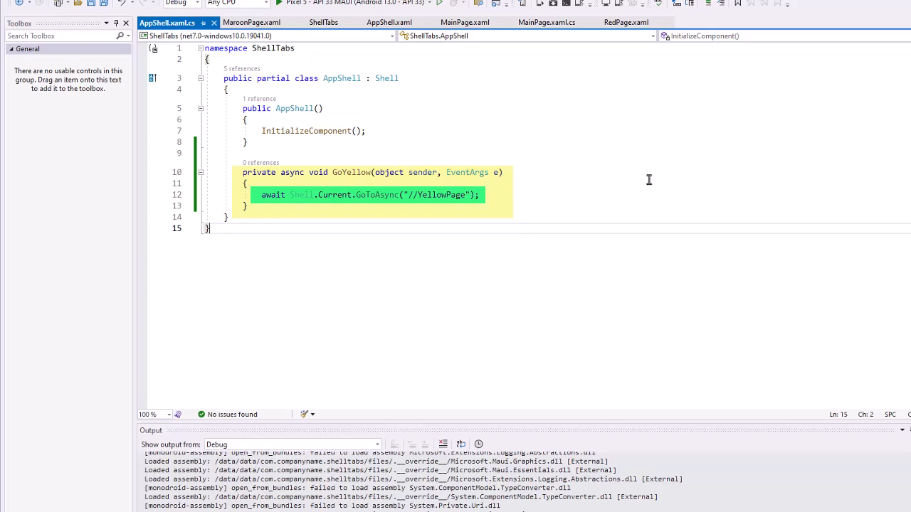
mouse_move(504, 189)
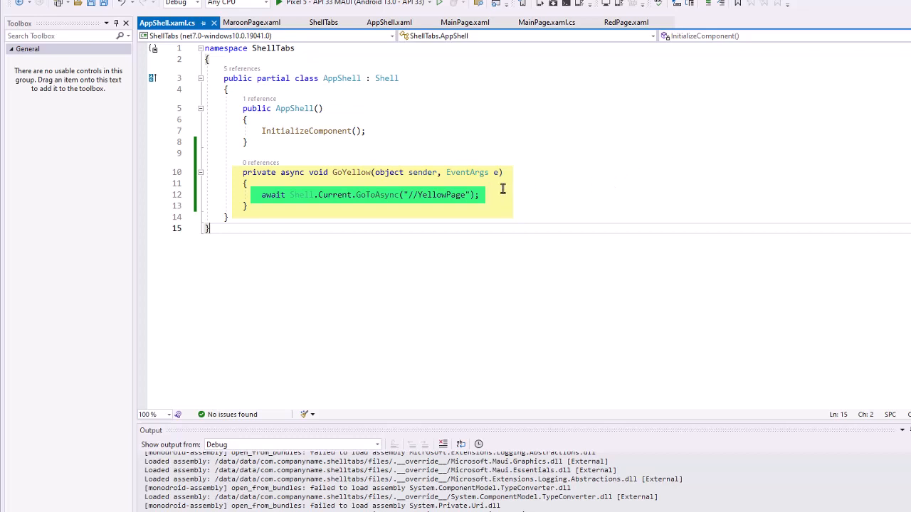
mouse_move(535, 108)
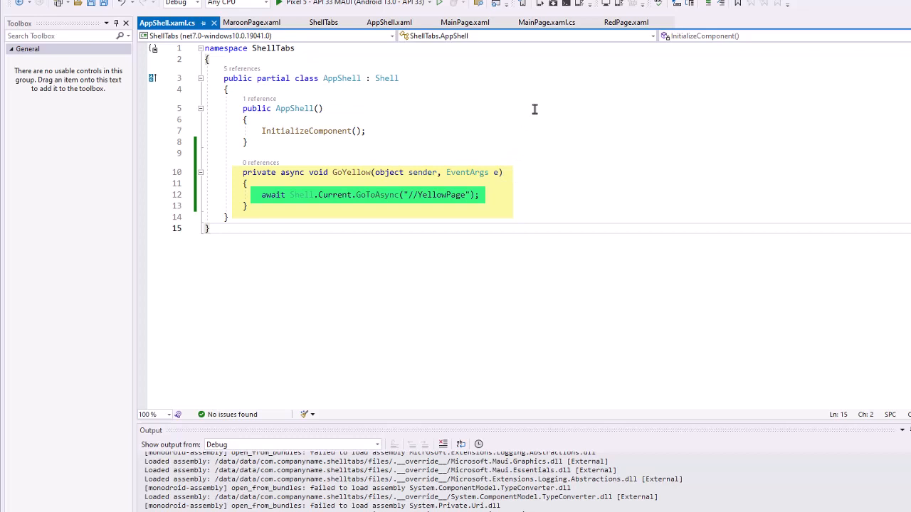
Show AppShell.xaml.cs with the GoYellow handler calling GoToAsync("//YellowPage")
left_click(538, 68)
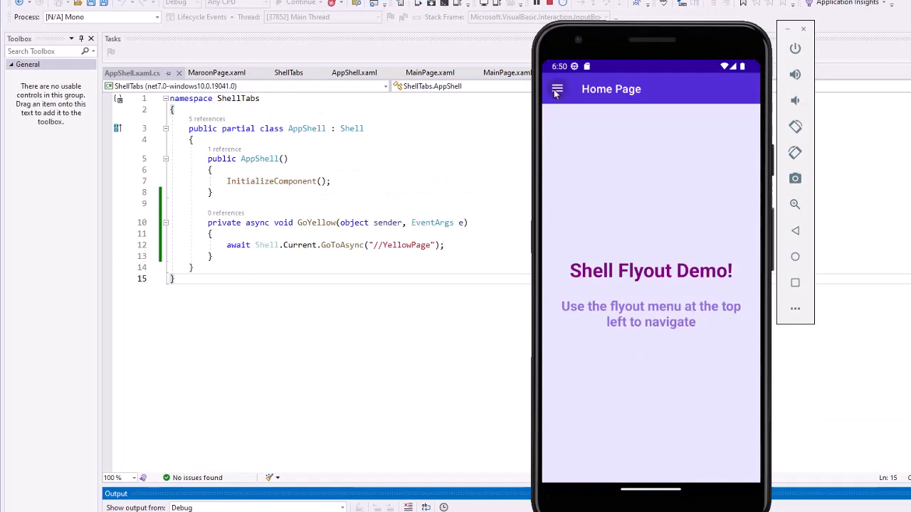
From the flyout's Violet Page, use the Go to Yellow page button to reach Yellow Page
left_click(558, 88)
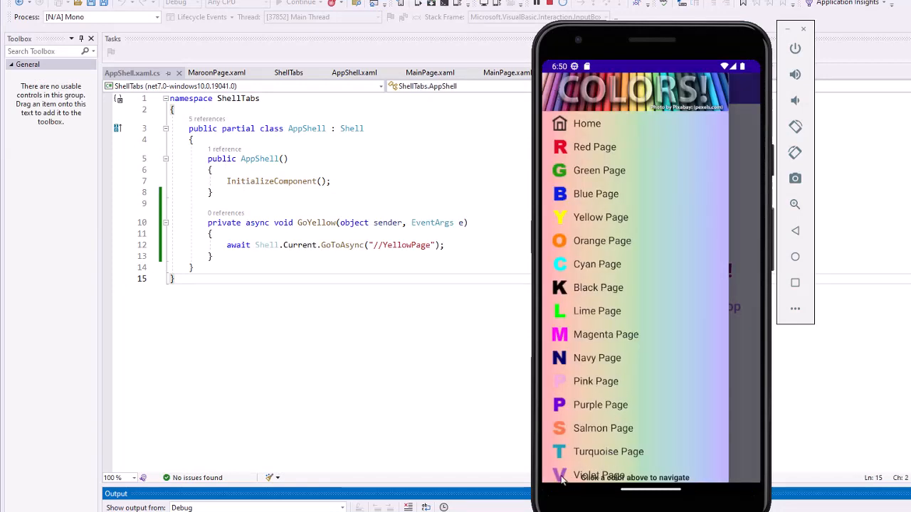
scroll("down", 3)
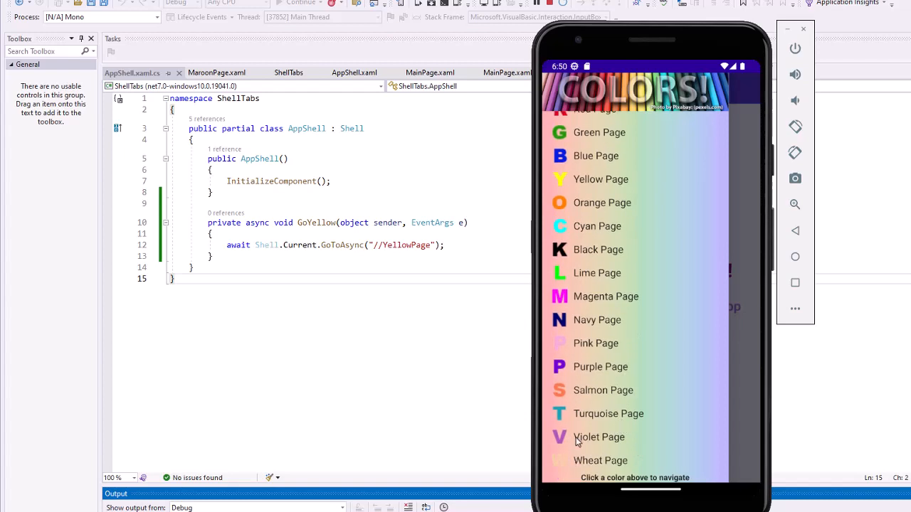
left_click(598, 437)
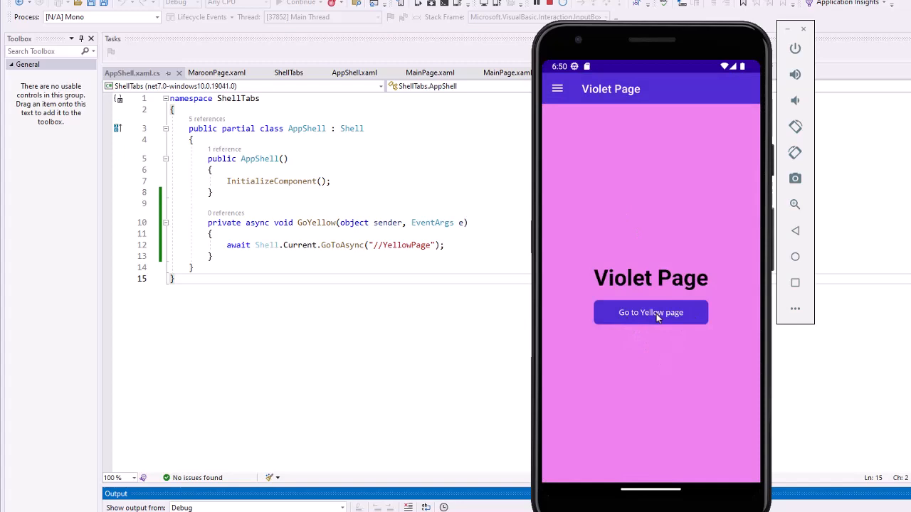
left_click(650, 313)
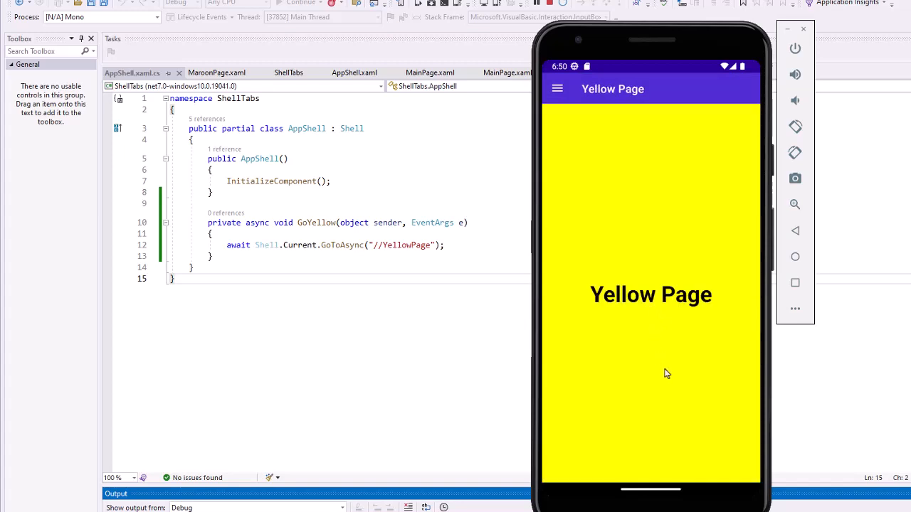
left_click(558, 89)
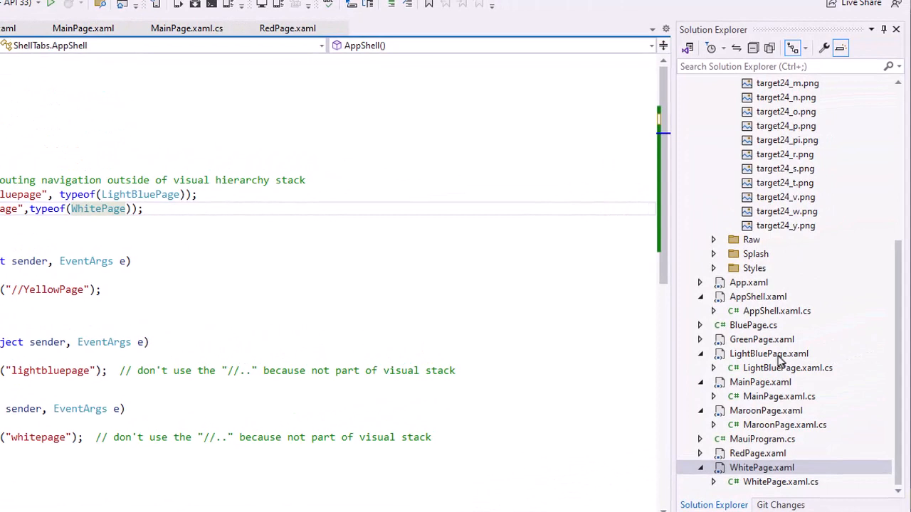
Point out LightBluePage.xaml and WhitePage.xaml in Solution Explorer matching the registered routes
left_click(768, 353)
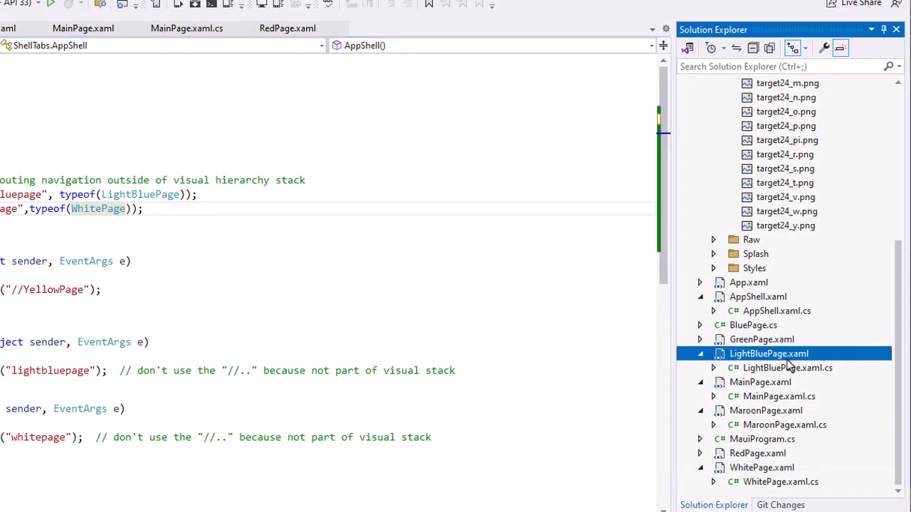
mouse_move(775, 471)
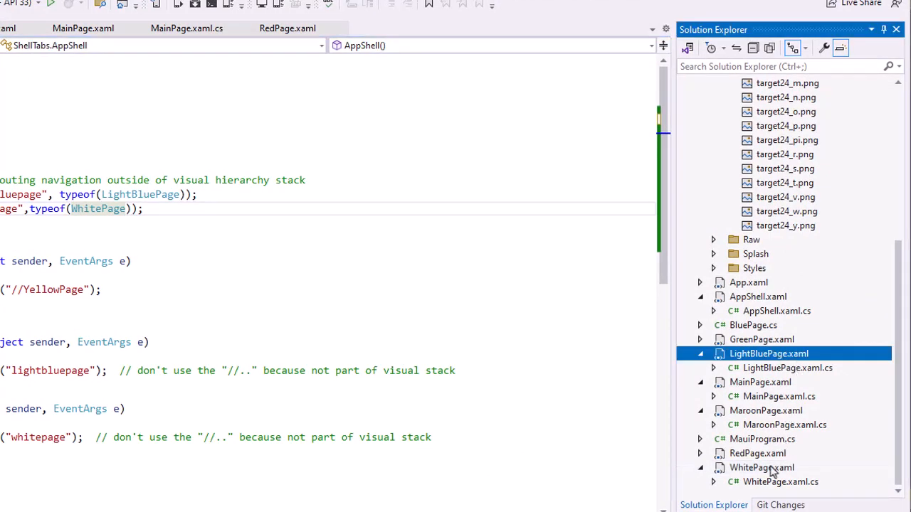
left_click(762, 467)
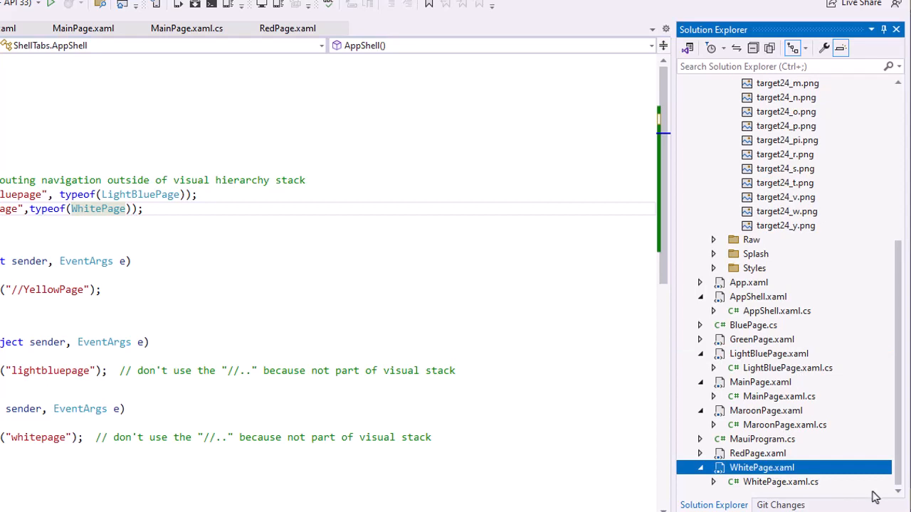
mouse_move(800, 359)
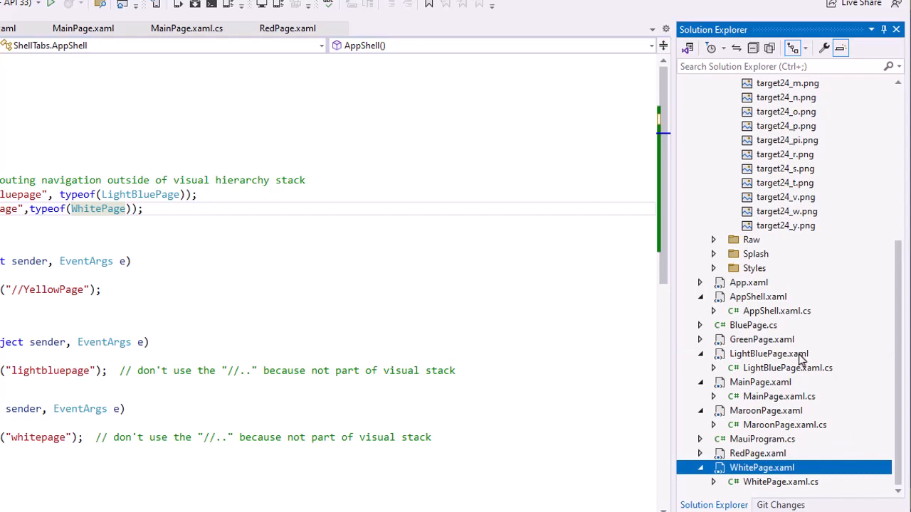
mouse_move(561, 361)
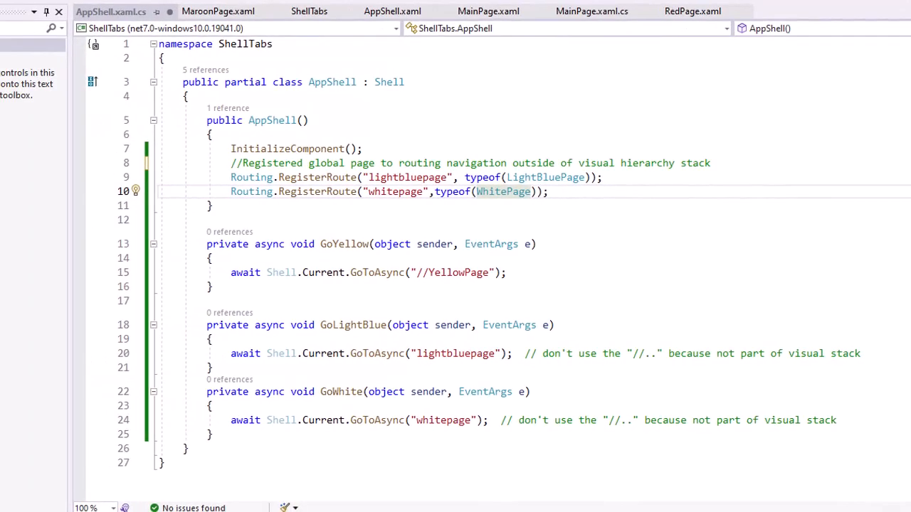
mouse_move(321, 200)
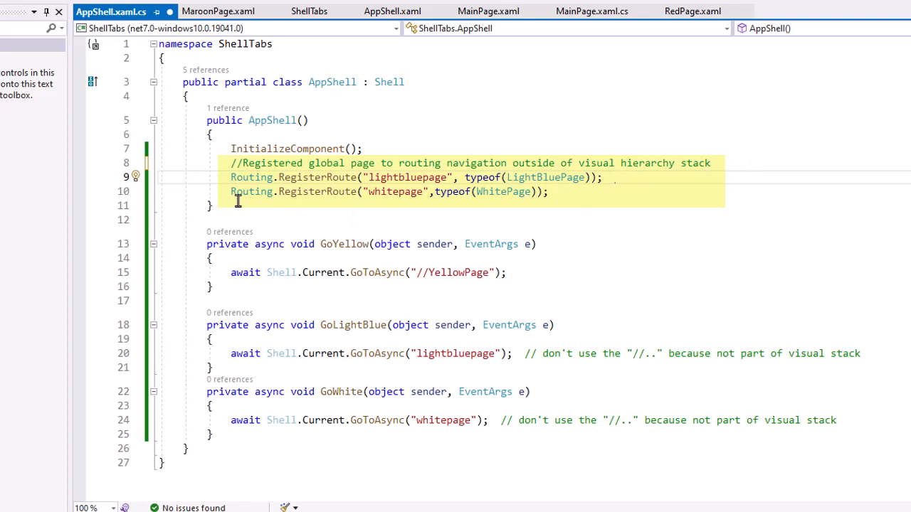
mouse_move(242, 211)
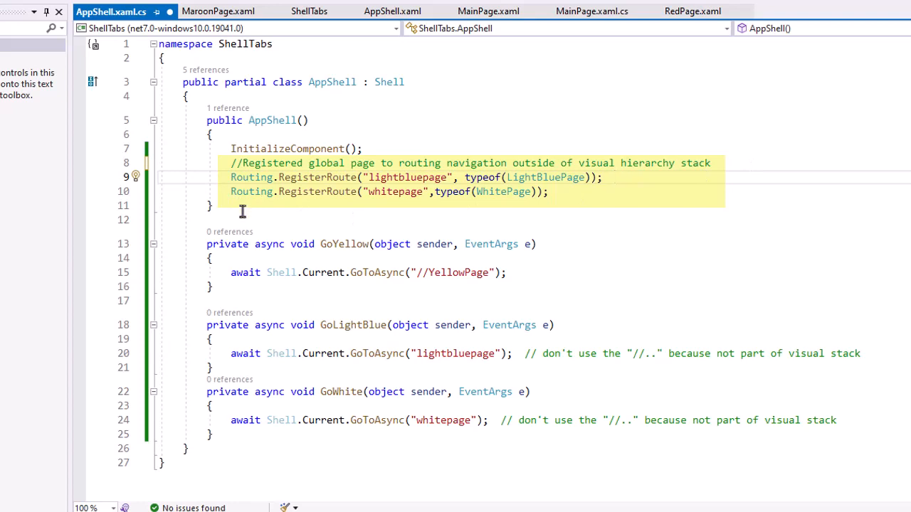
mouse_move(298, 219)
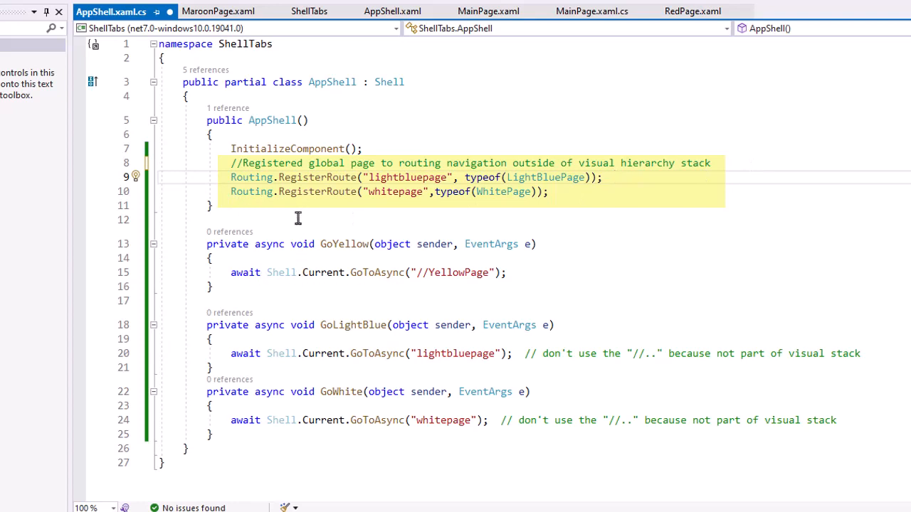
mouse_move(318, 191)
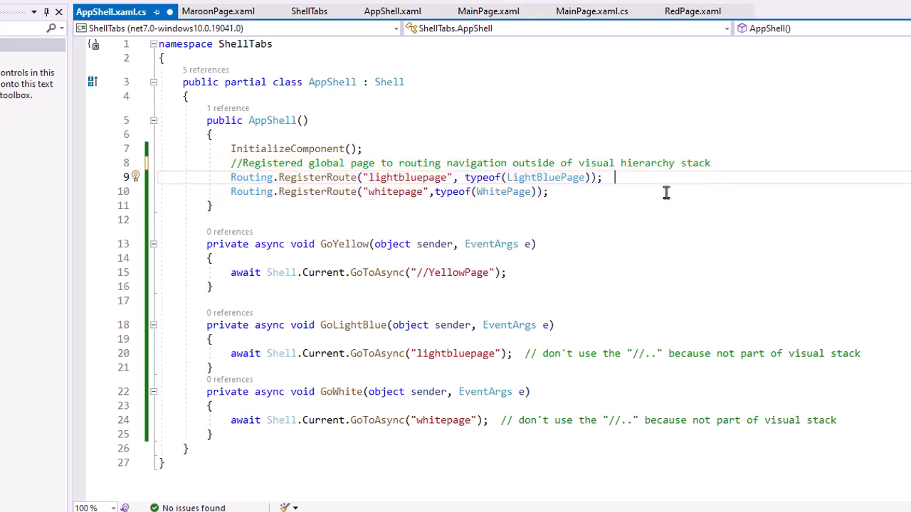
mouse_move(644, 211)
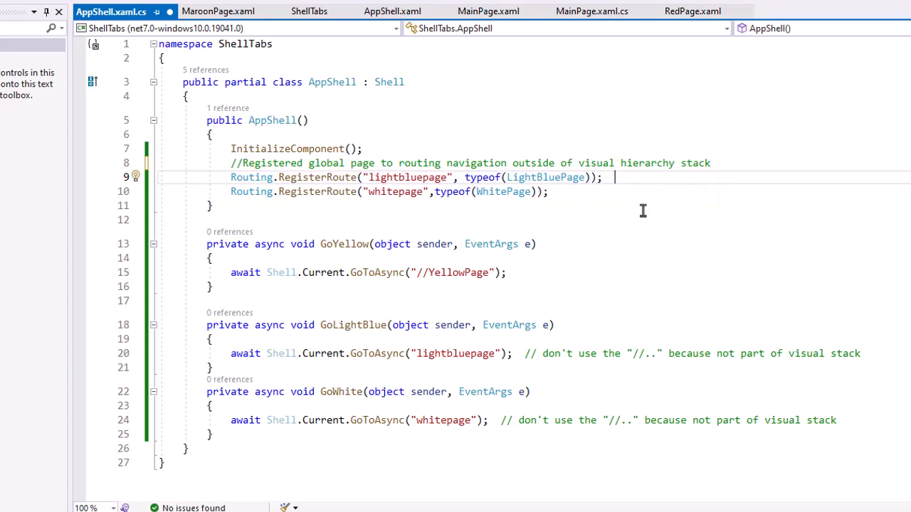
Show AppShell.xaml where the Violet Page FlyoutItem holds three navigation buttons
left_click(393, 11)
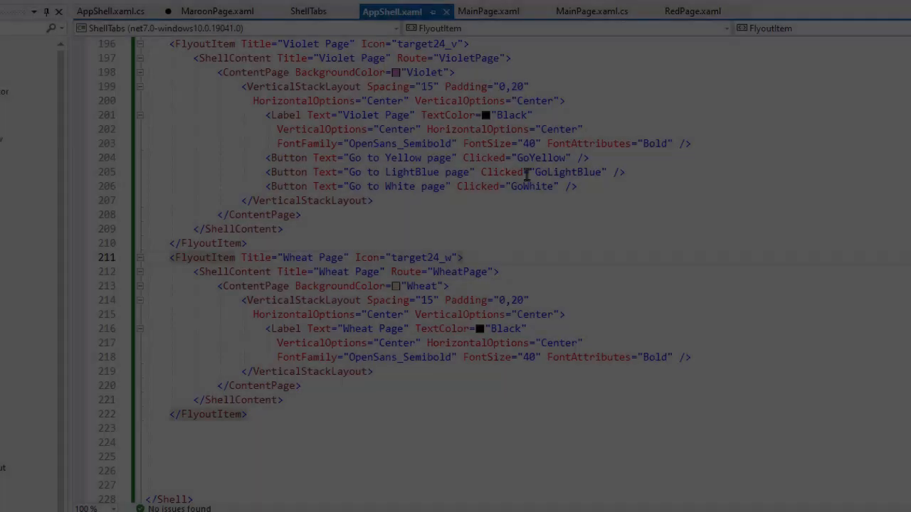
scroll("up", 3)
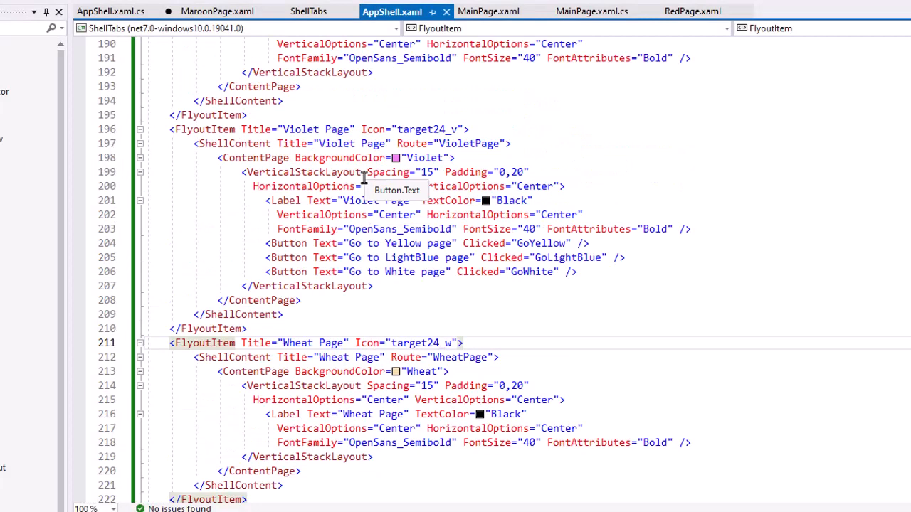
mouse_move(702, 256)
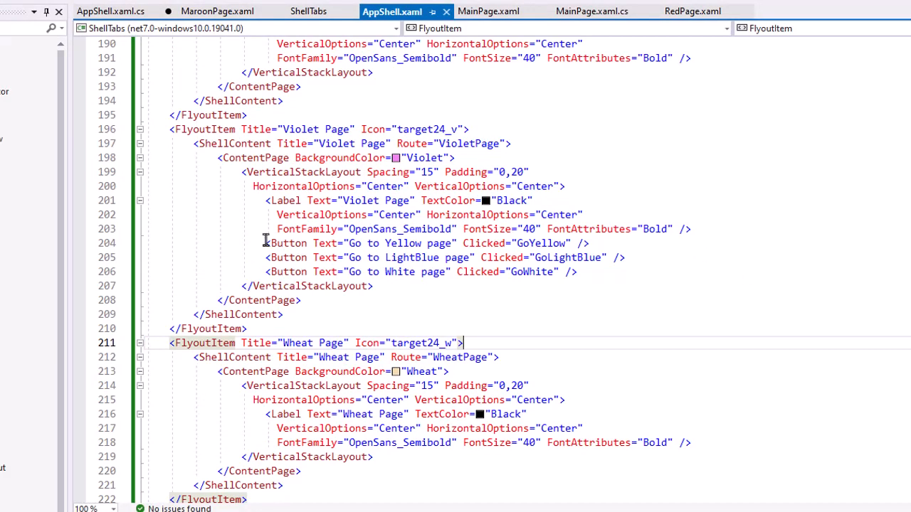
mouse_move(390, 276)
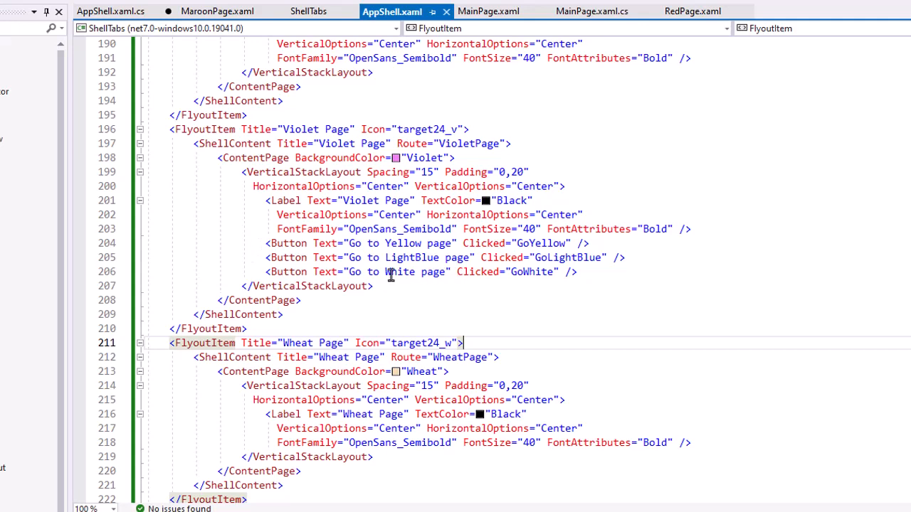
mouse_move(585, 247)
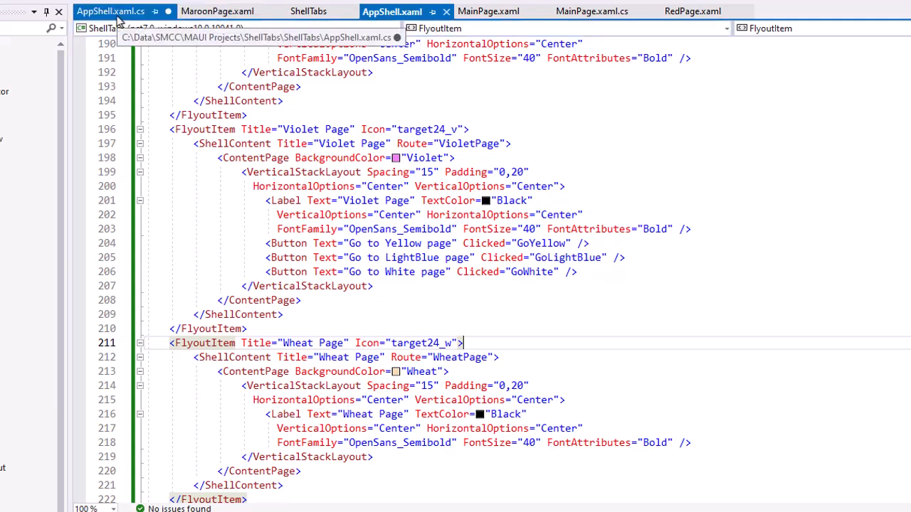
Review the GoLightBlue and GoWhite handlers in AppShell.xaml.cs and run the app again
left_click(111, 11)
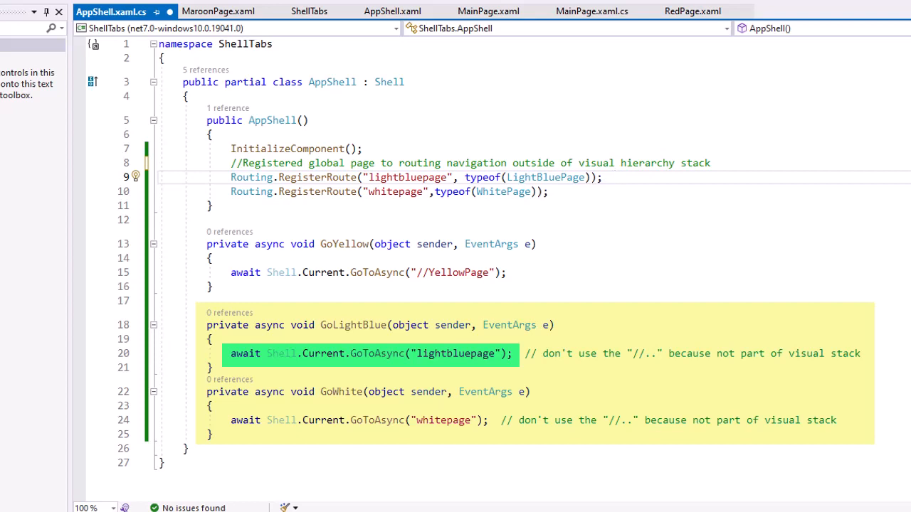
left_click(612, 177)
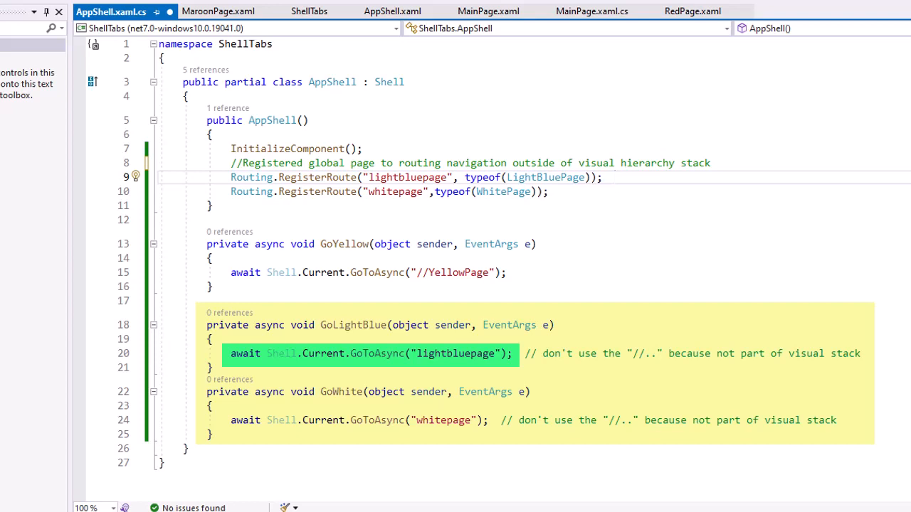
left_click(612, 177)
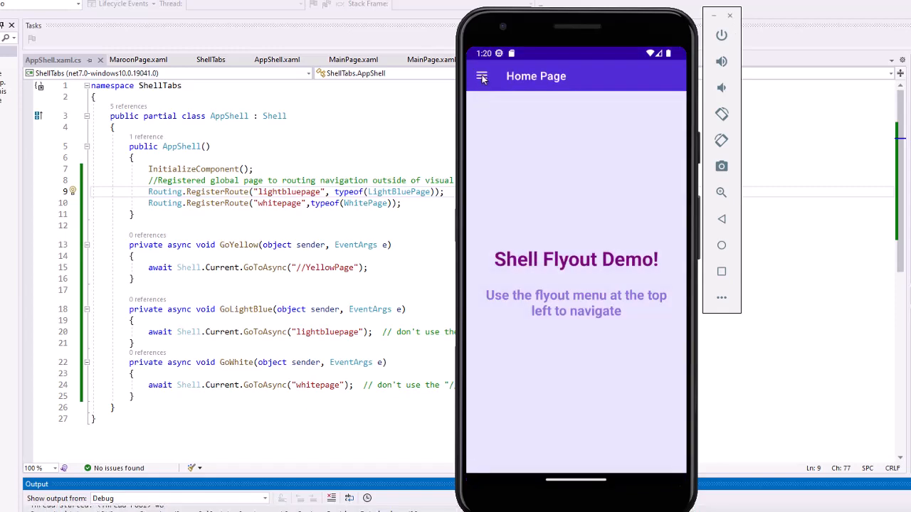
From the flyout's Violet Page, navigate to the LightBlue page and back
left_click(481, 77)
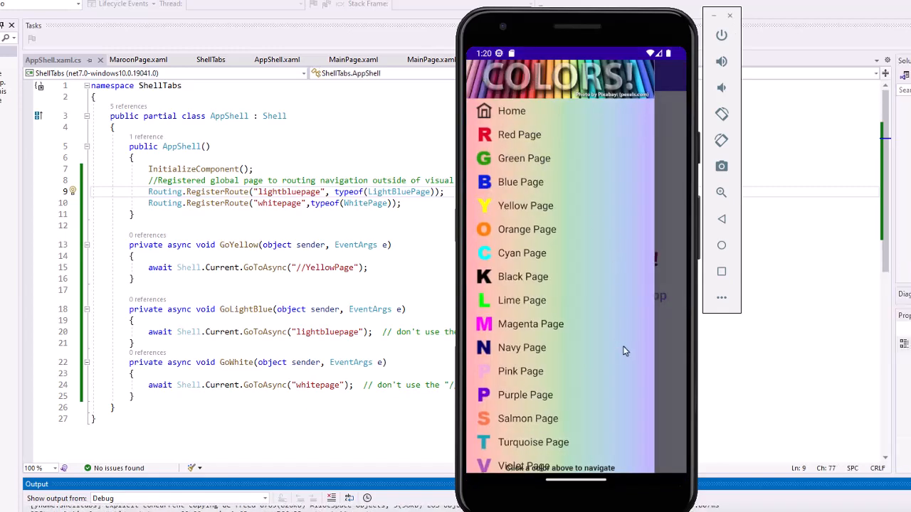
left_click(524, 464)
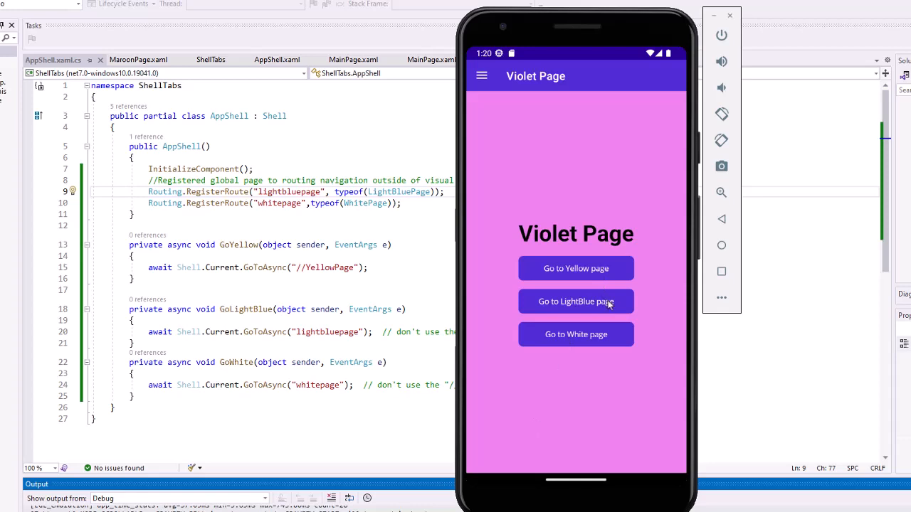
left_click(575, 301)
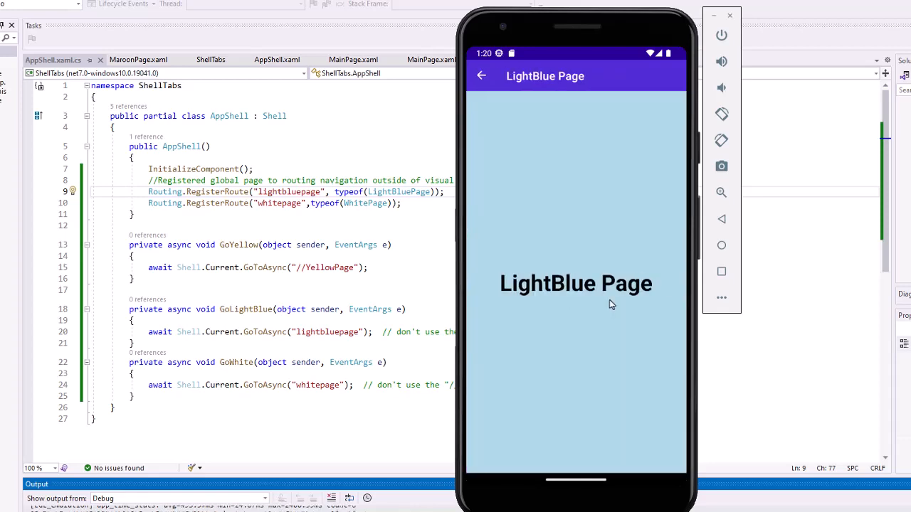
mouse_move(484, 122)
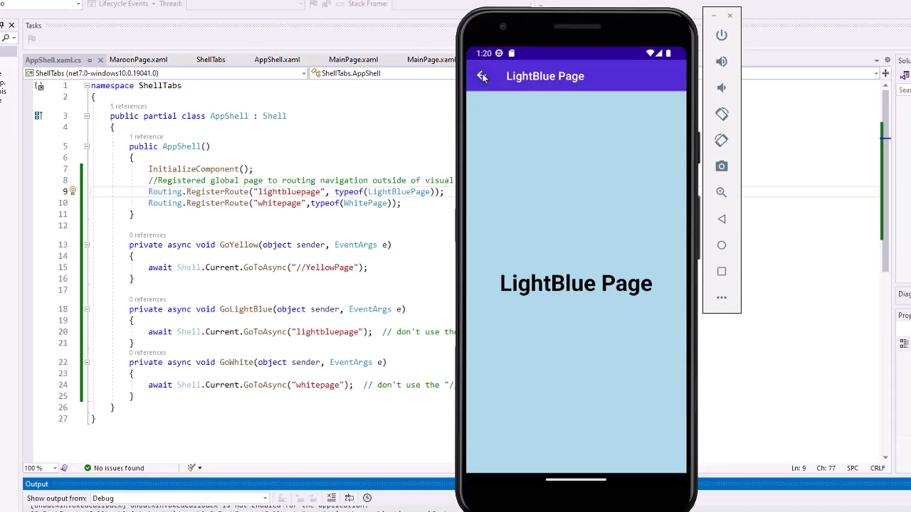
left_click(483, 77)
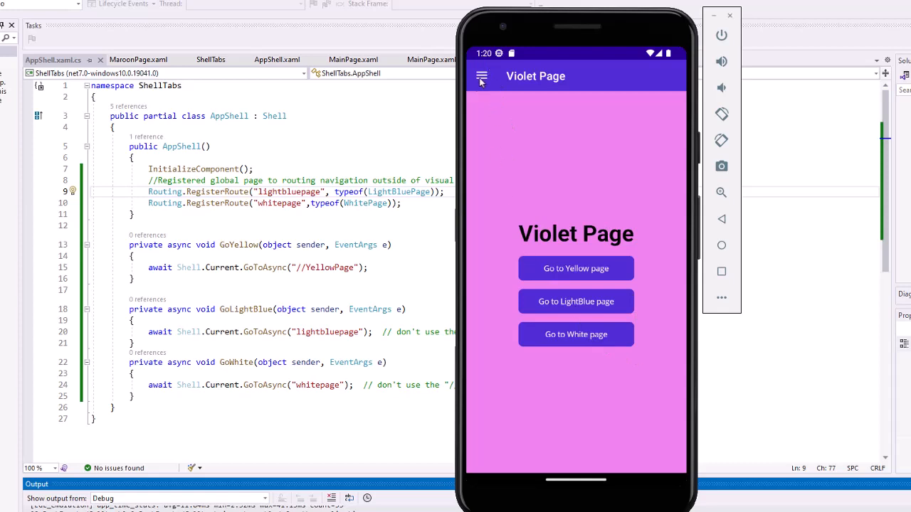
Return to Violet Page, navigate to the White page and back
left_click(481, 77)
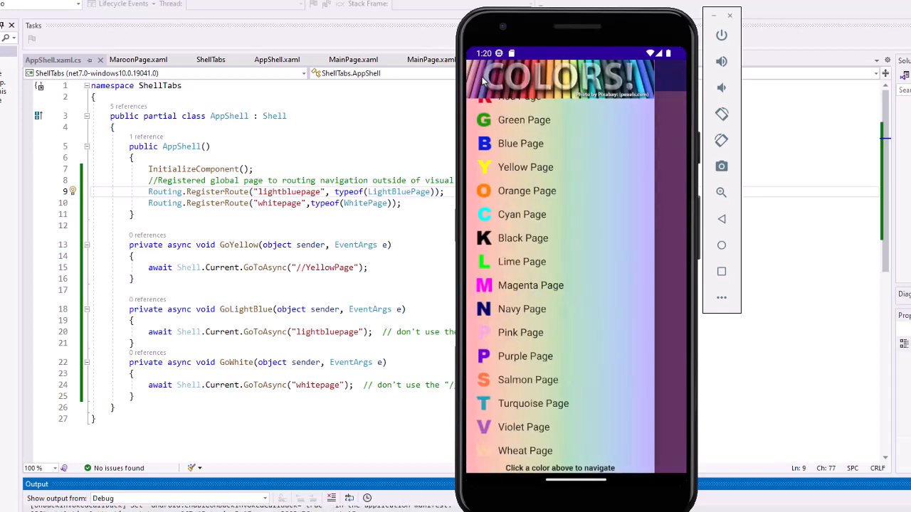
left_click(523, 427)
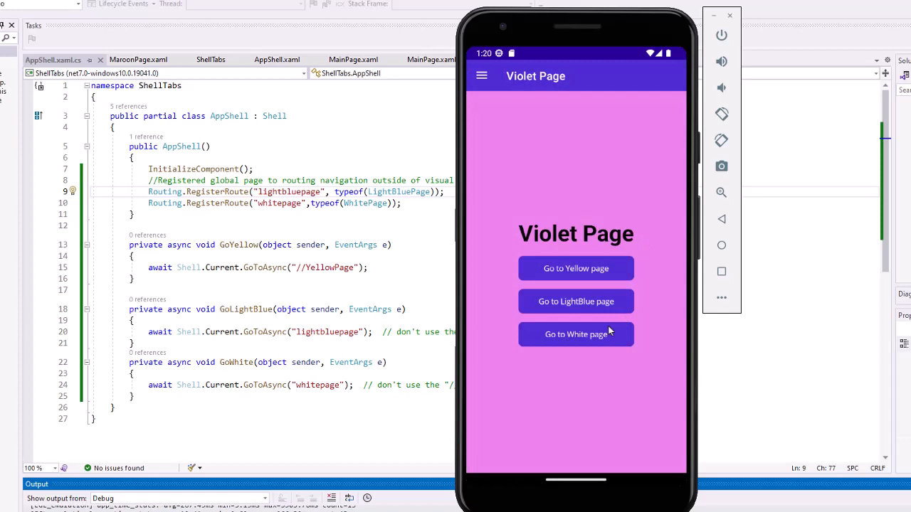
left_click(575, 335)
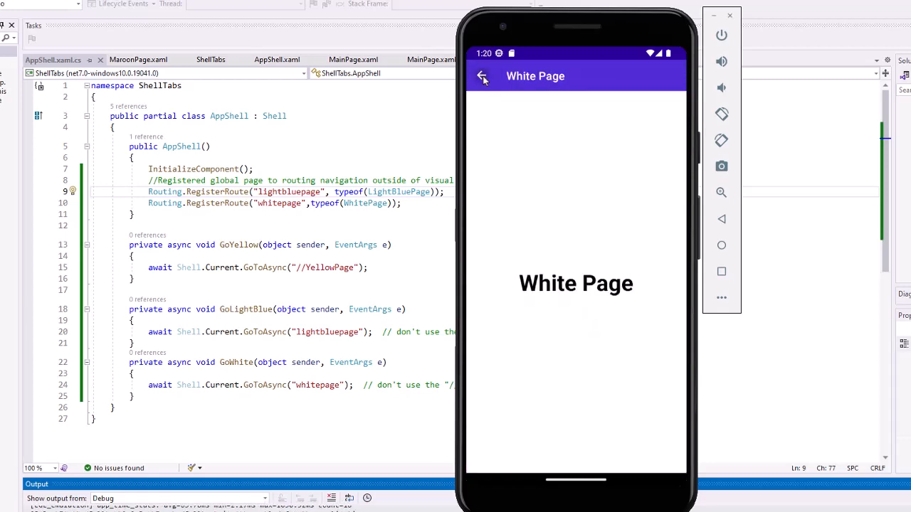
left_click(483, 77)
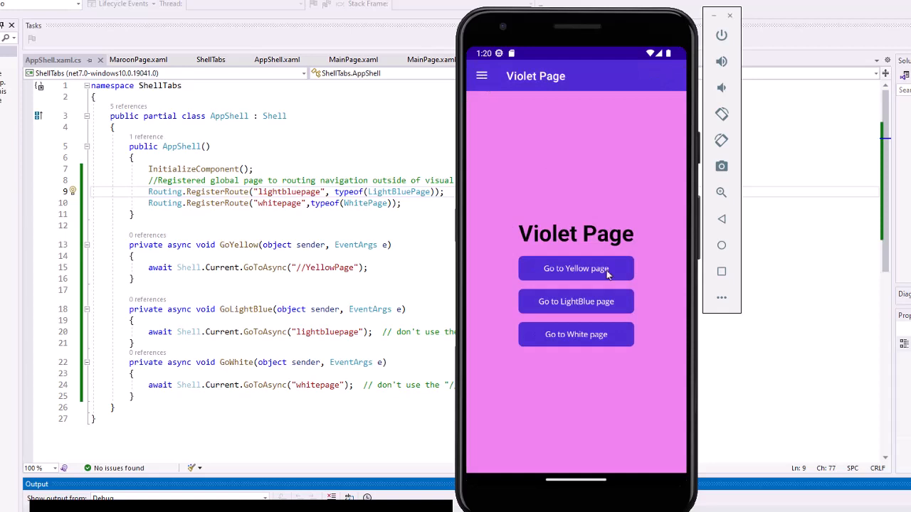